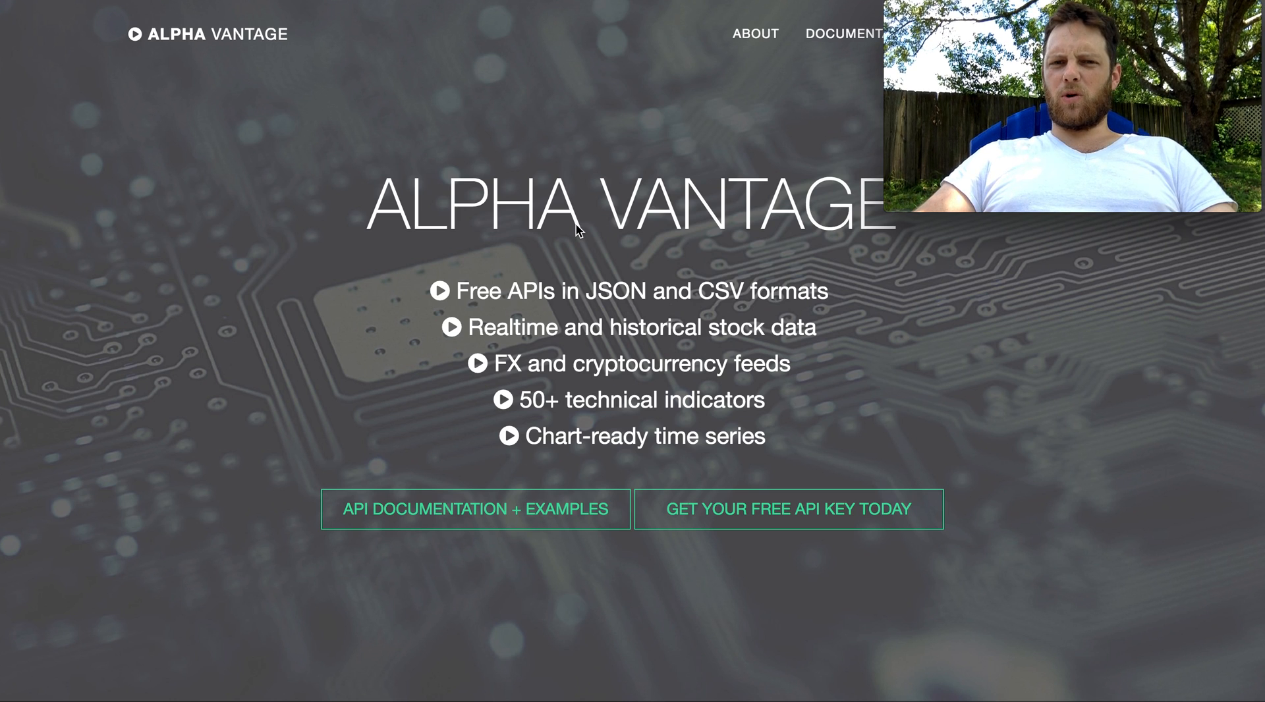
pyautogui.moveTo(380, 160)
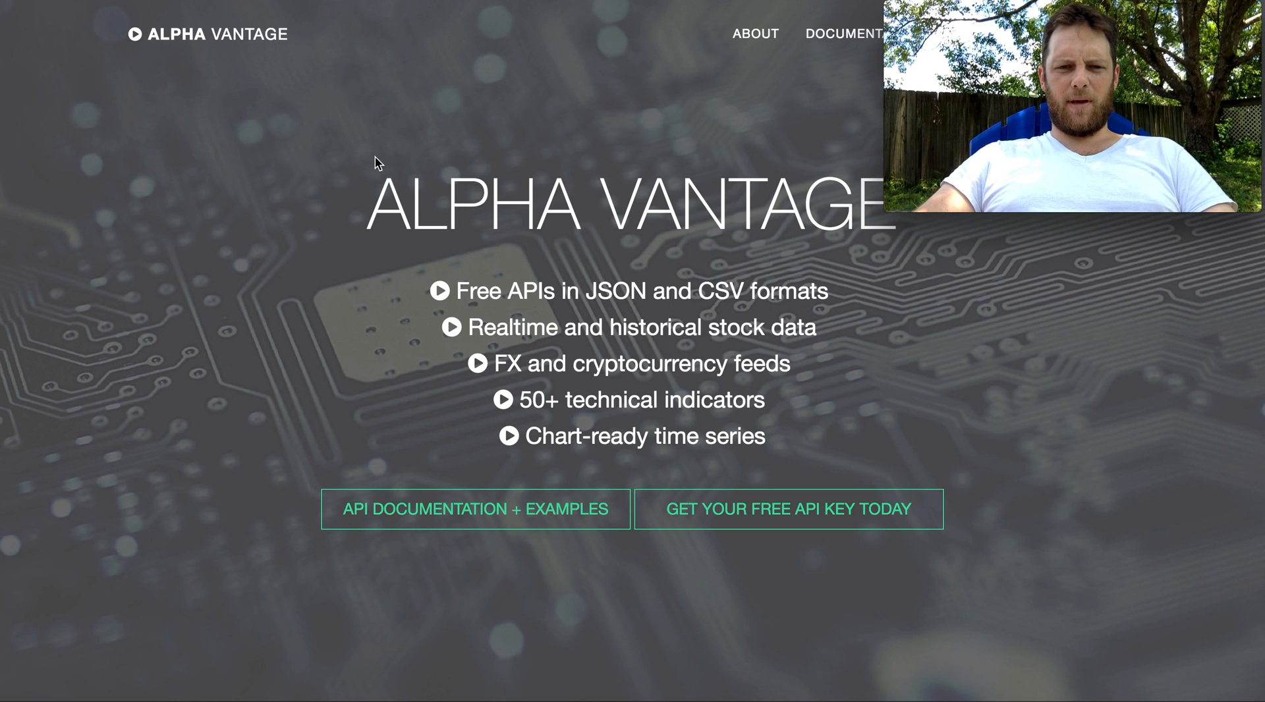
pyautogui.moveTo(516, 512)
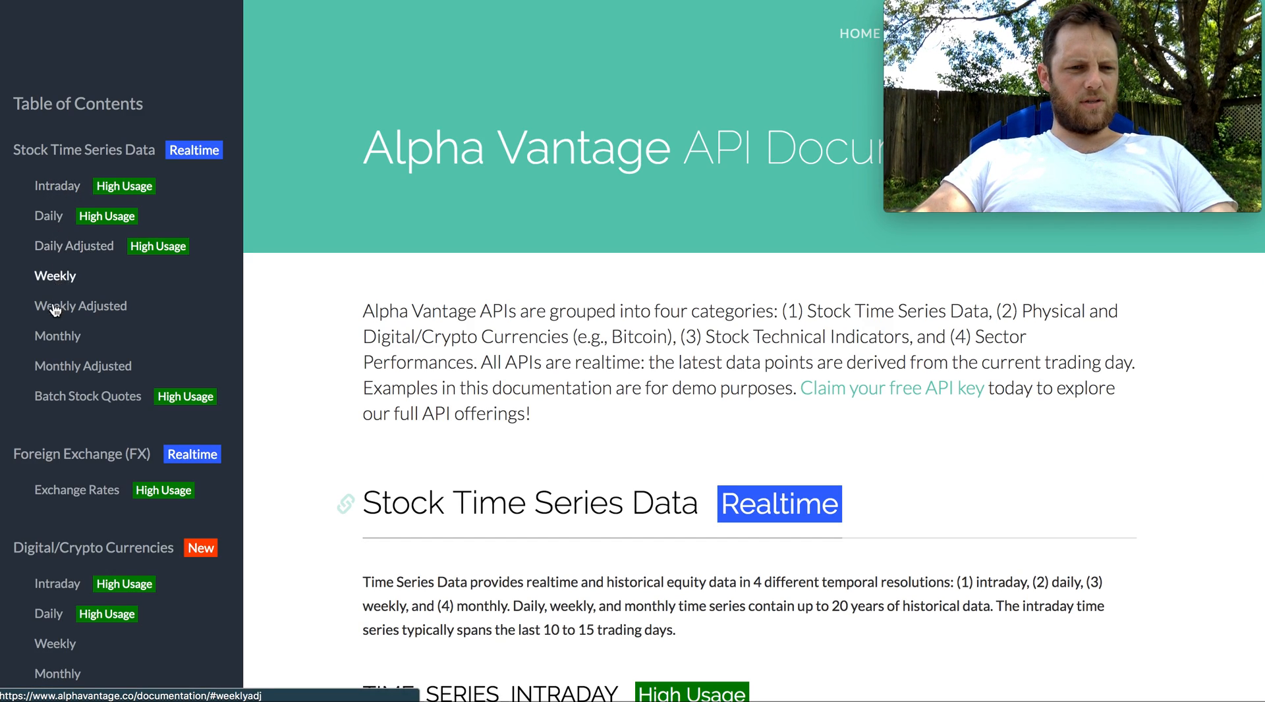
# Scroll through the Stock Time Series table of contents in the API documentation
pyautogui.scroll(-3)
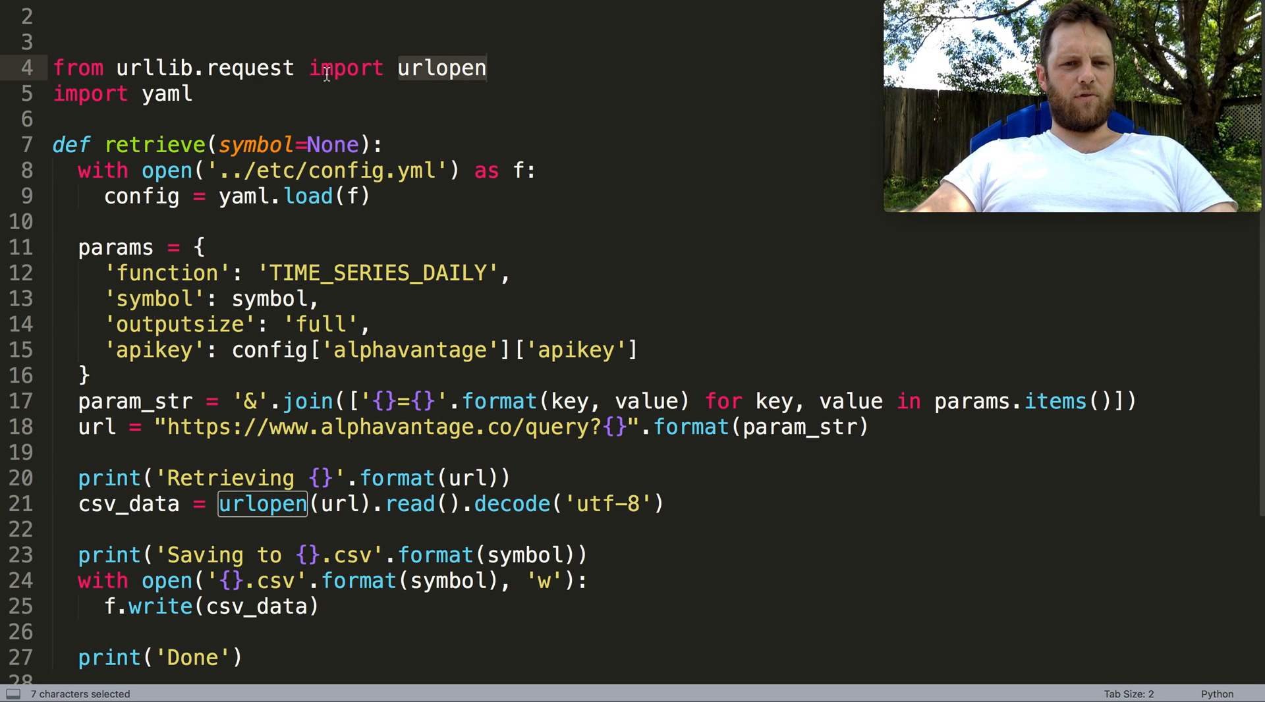
pyautogui.moveTo(247, 96)
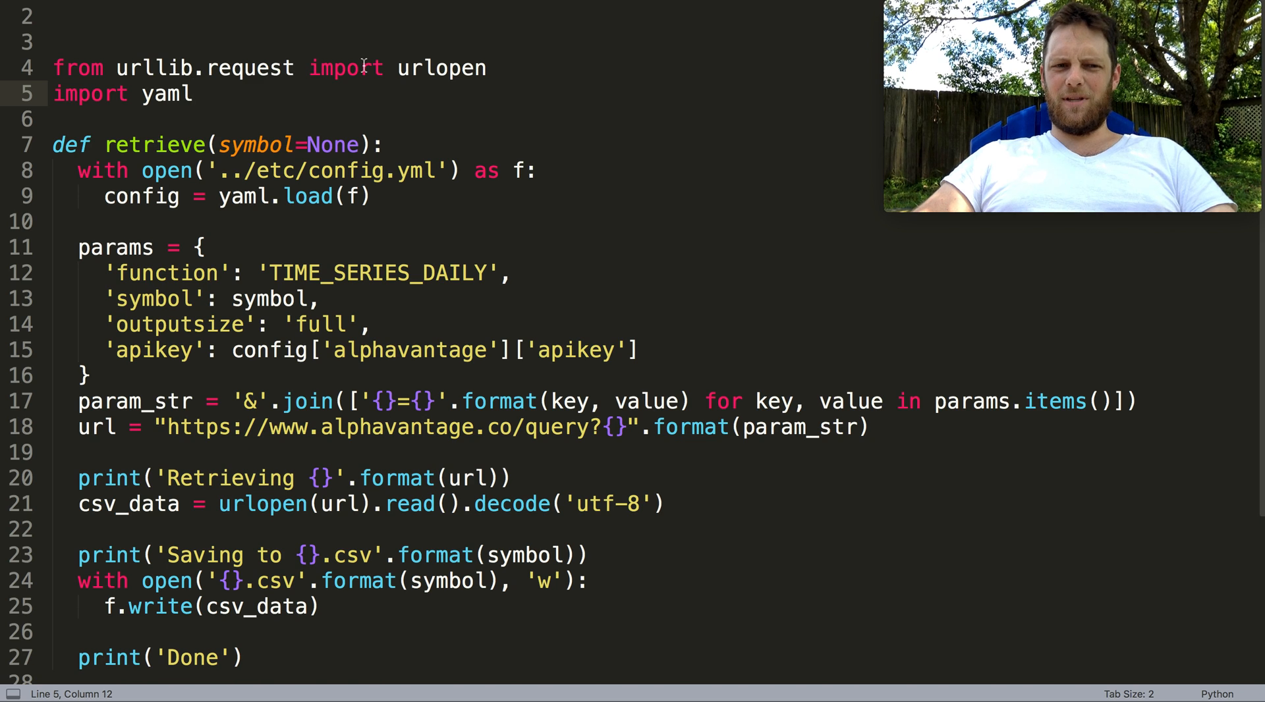
pyautogui.scroll(-3)
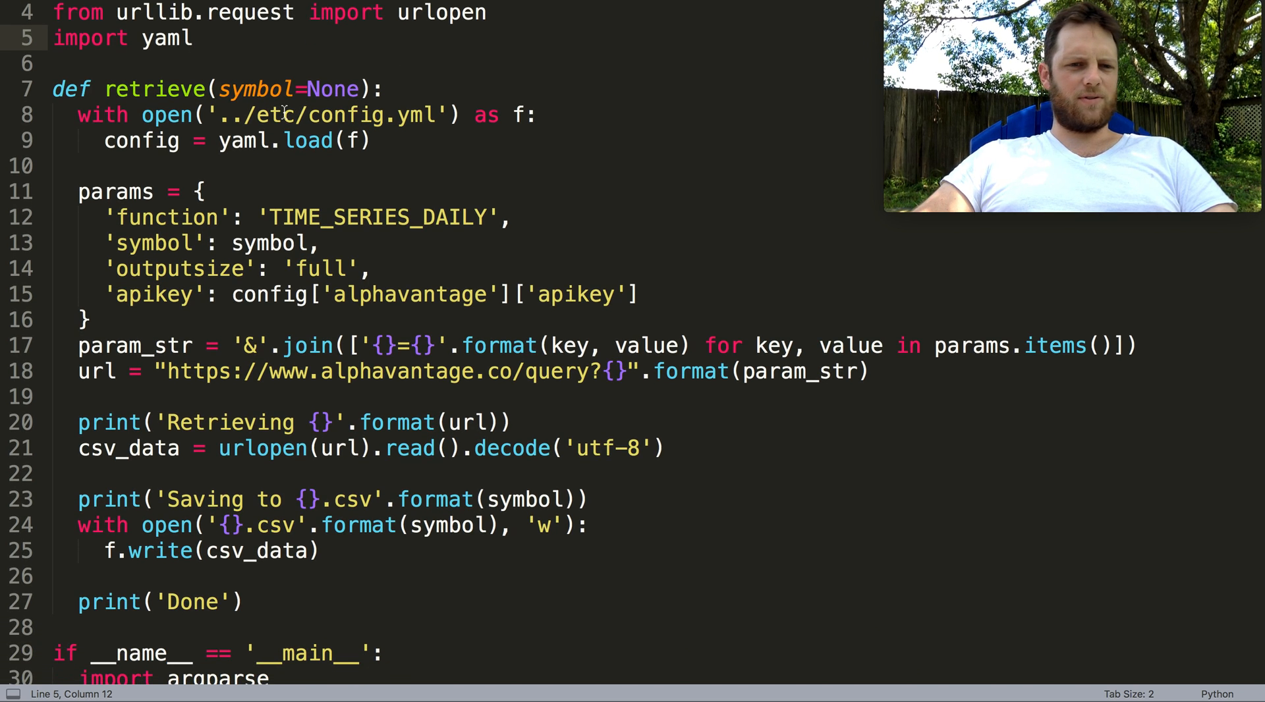
pyautogui.moveTo(257, 114); pyautogui.dragTo(443, 115)
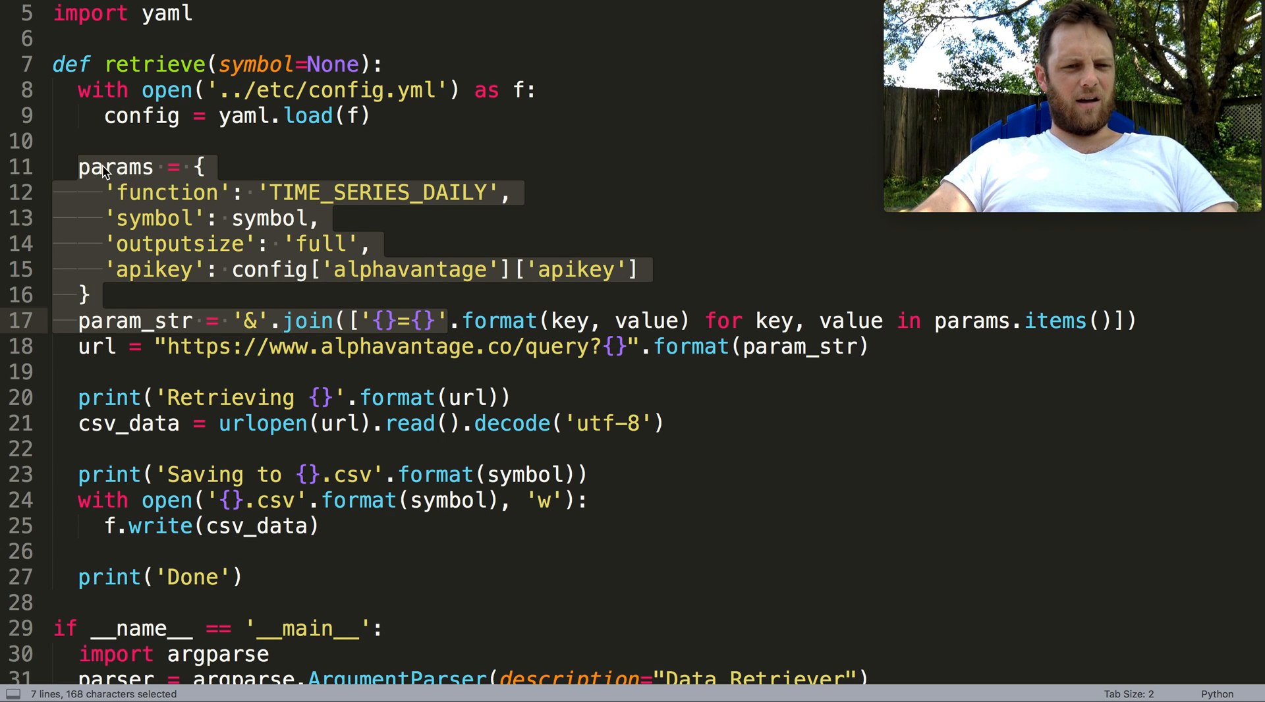
pyautogui.moveTo(166, 209)
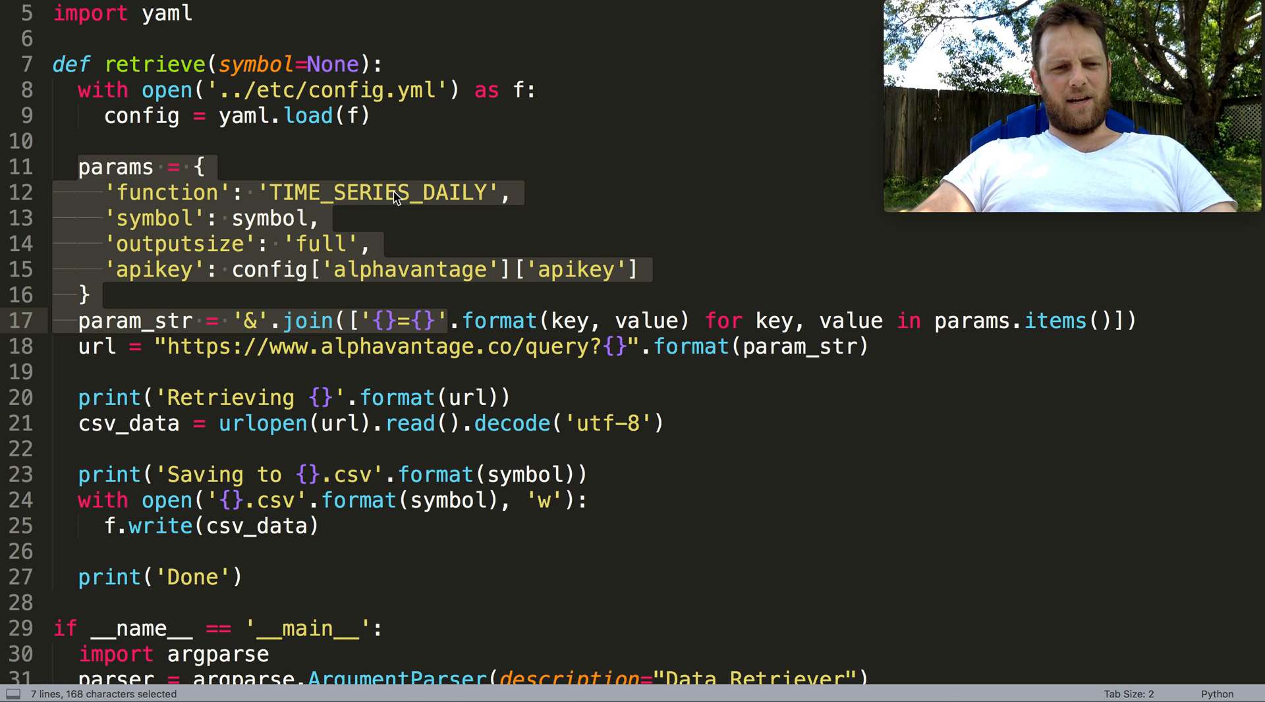
pyautogui.moveTo(282, 224)
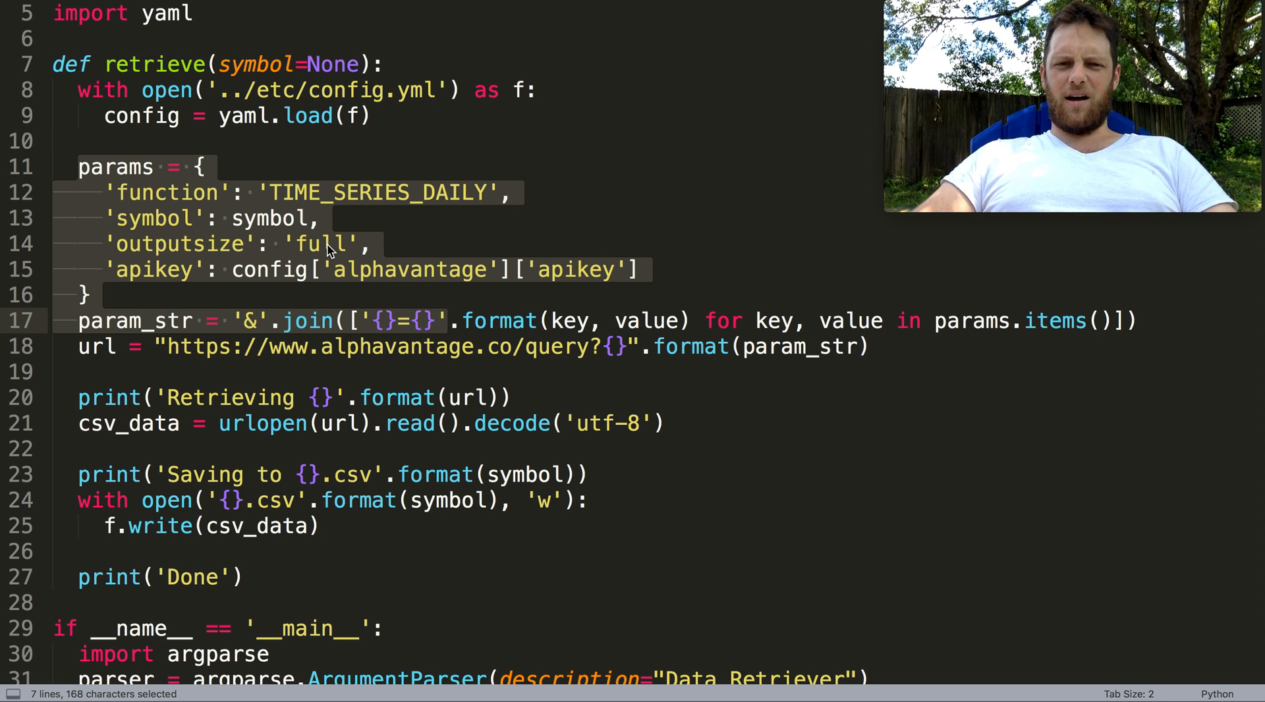
pyautogui.click(170, 269)
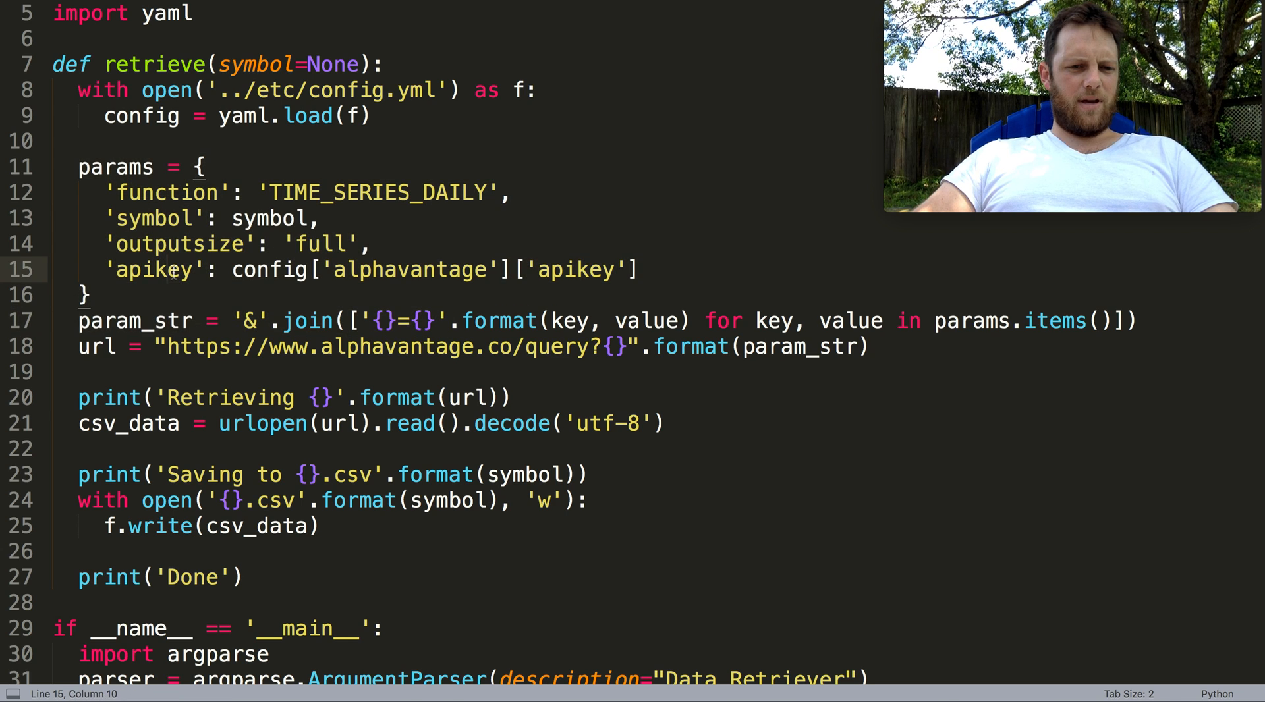
pyautogui.scroll(-3)
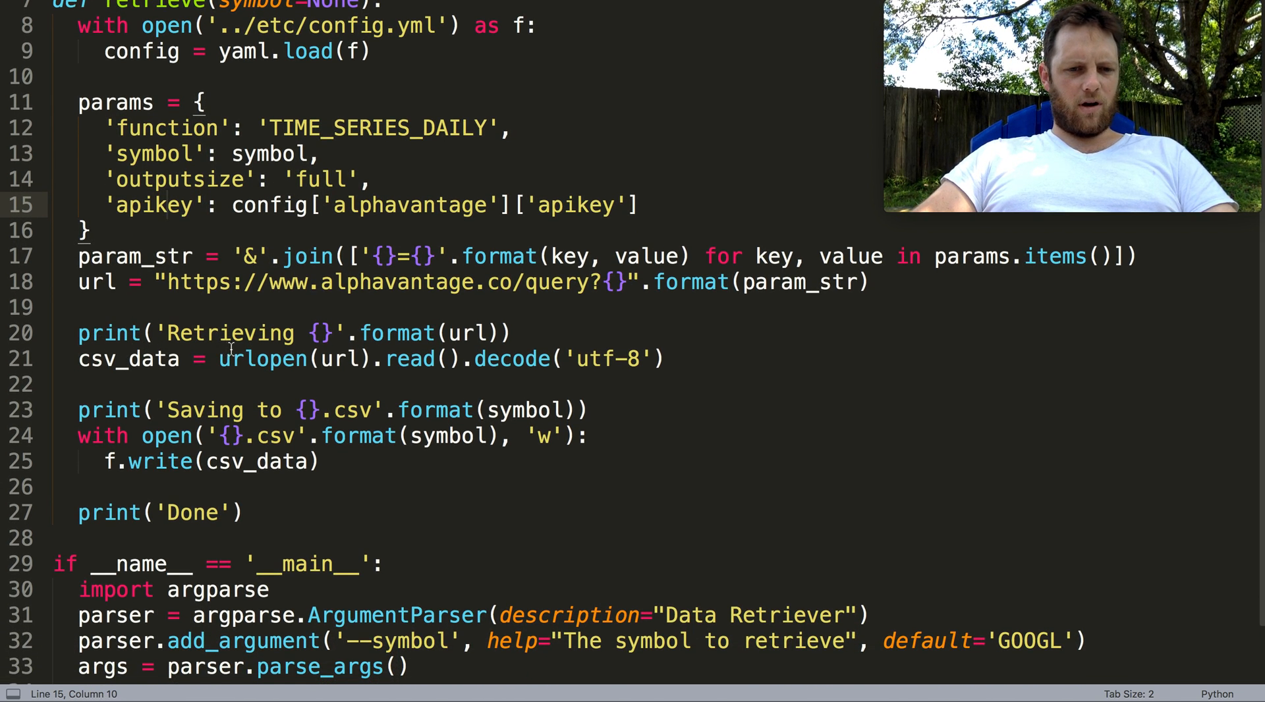
pyautogui.moveTo(218, 358); pyautogui.dragTo(617, 358)
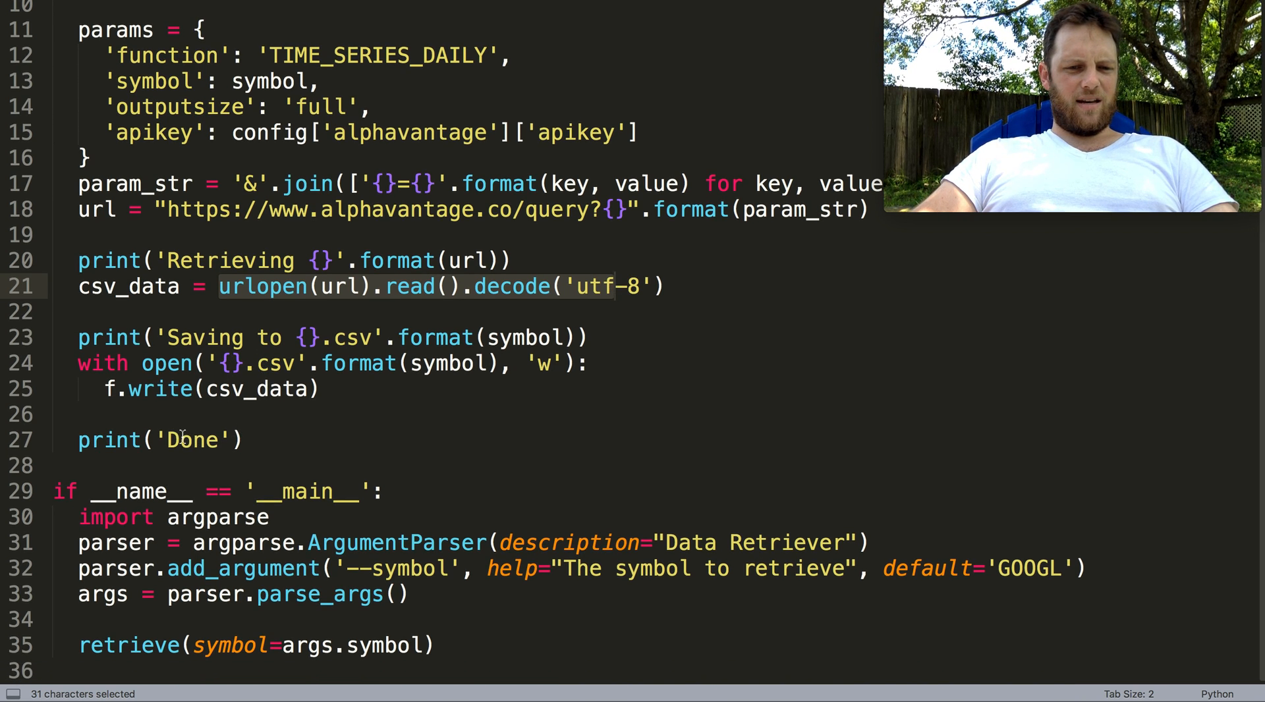
pyautogui.click(423, 568)
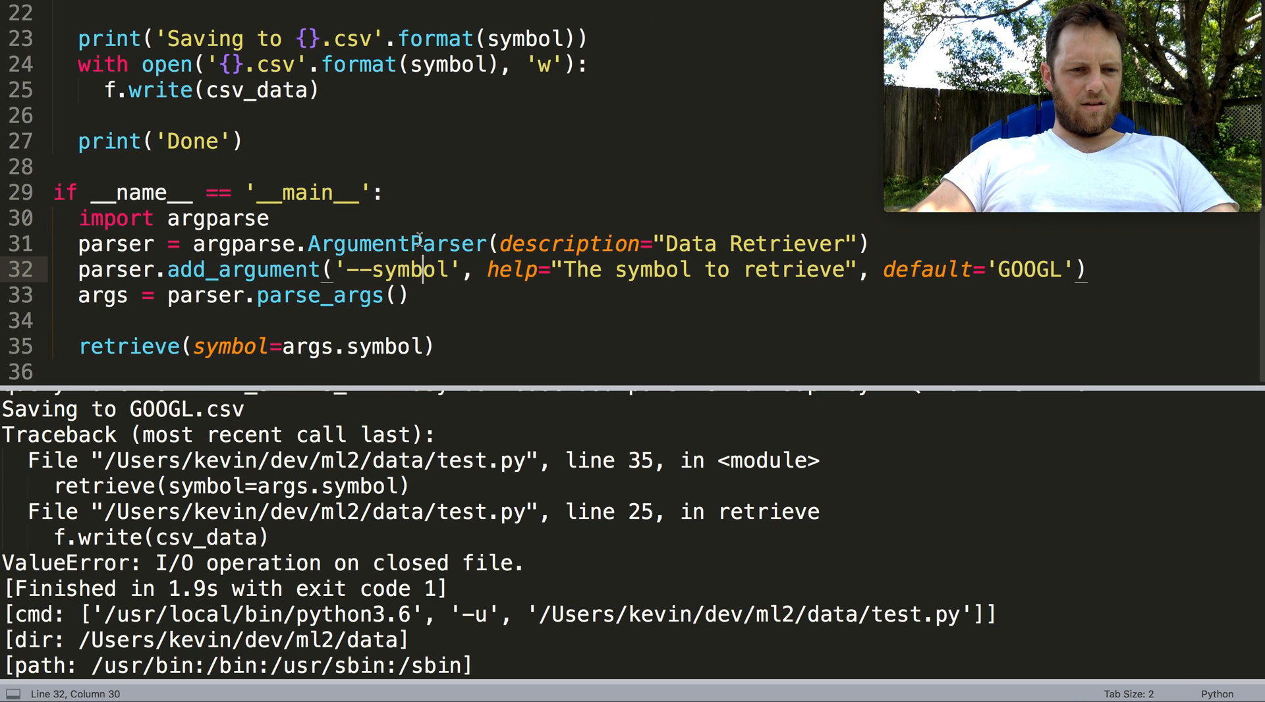
# Fix the closed-file error by binding the opened CSV file 'as f:' on the file-open line
pyautogui.click(388, 347)
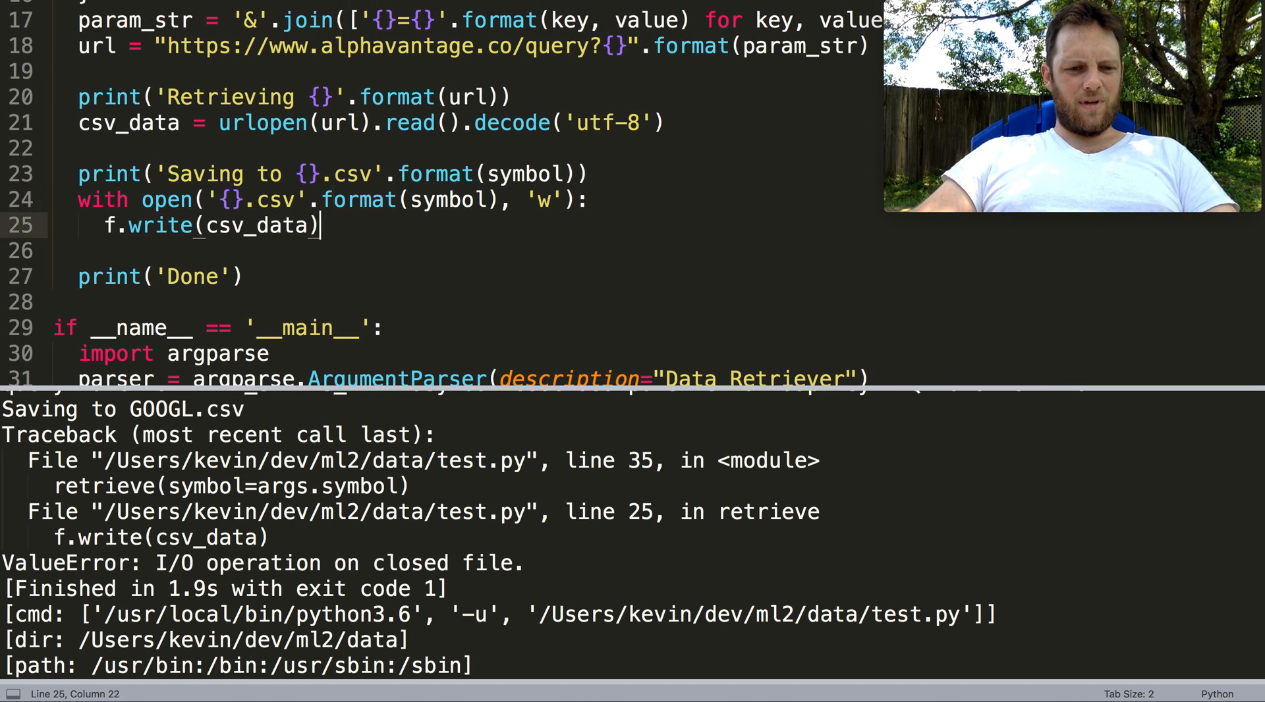
pyautogui.click(327, 201)
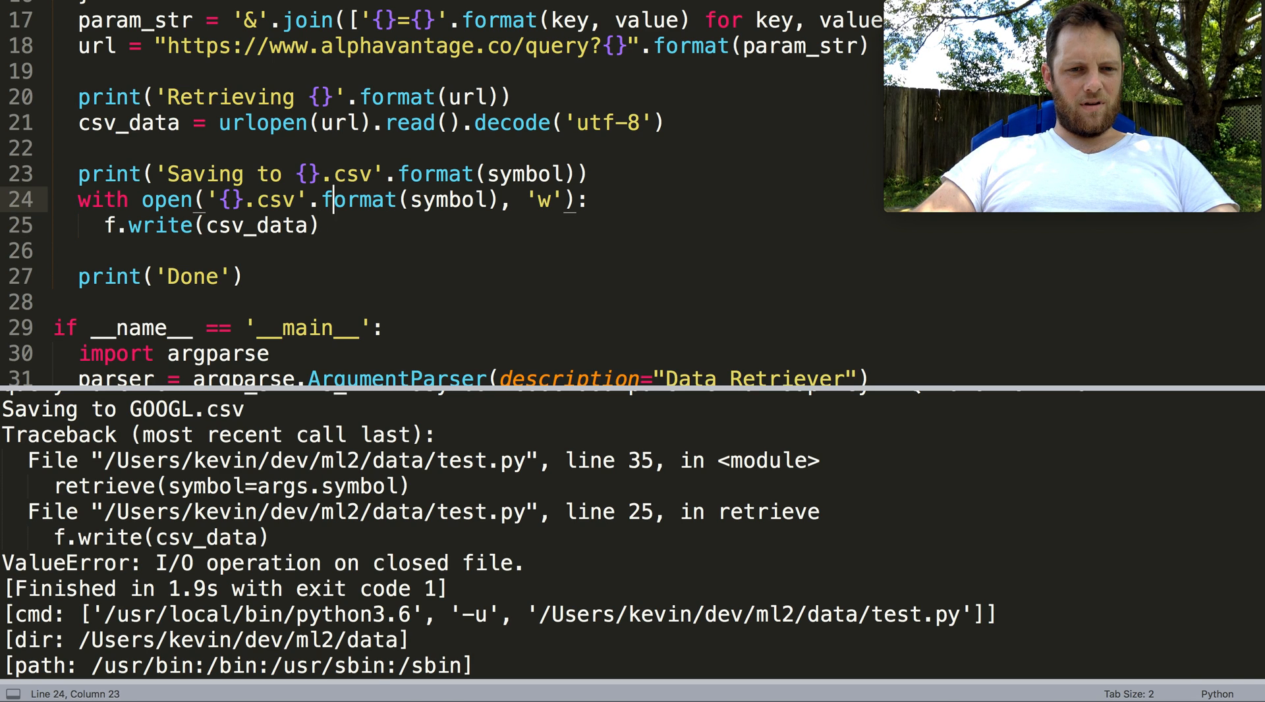
pyautogui.write('as f:')
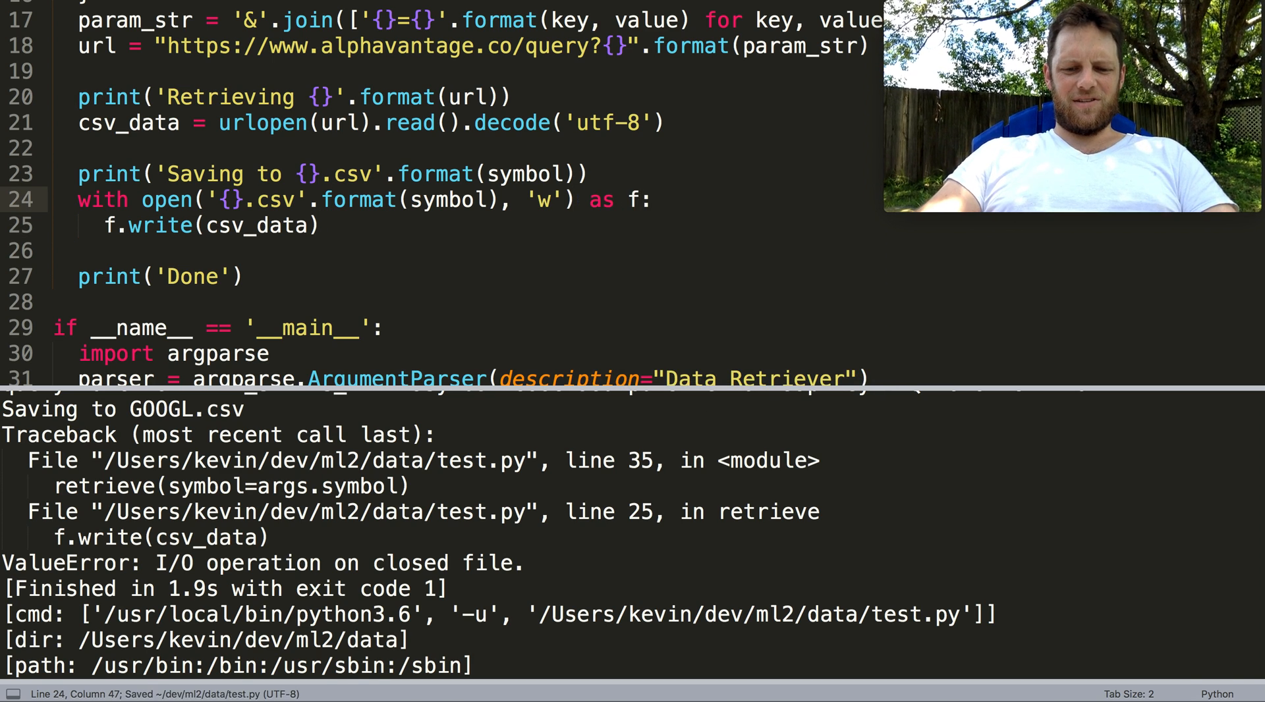